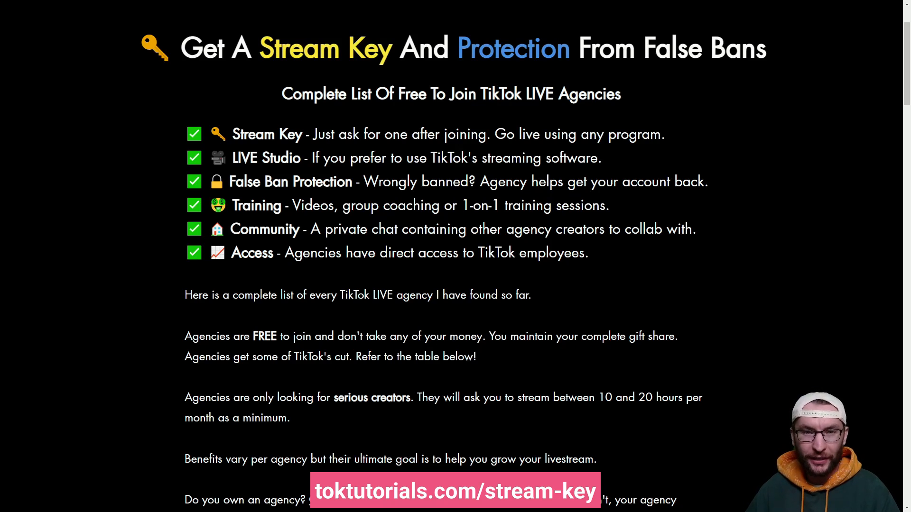
- Scroll through the OBS Stream settings showing the Custom service with TikTok server and key
{"action": "scroll", "scroll_direction": "down", "scroll_amount": 3}
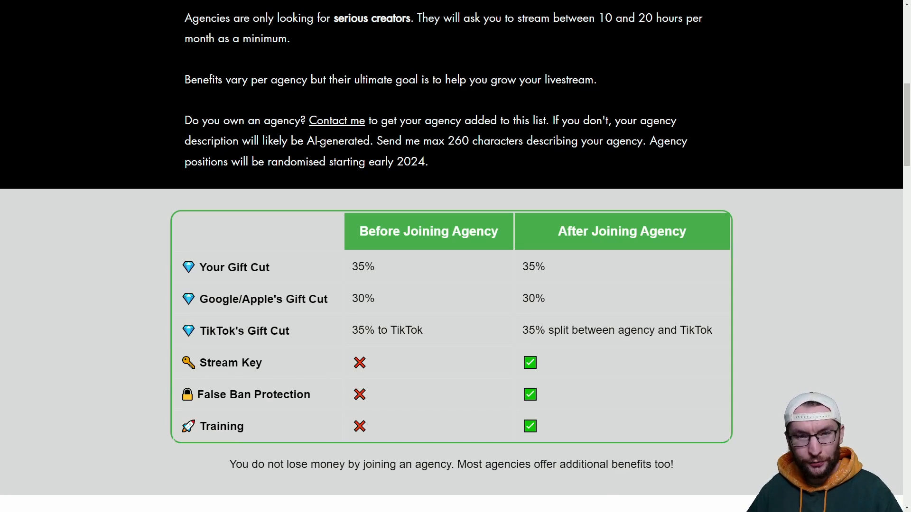
{"action": "scroll", "scroll_direction": "down", "scroll_amount": 3}
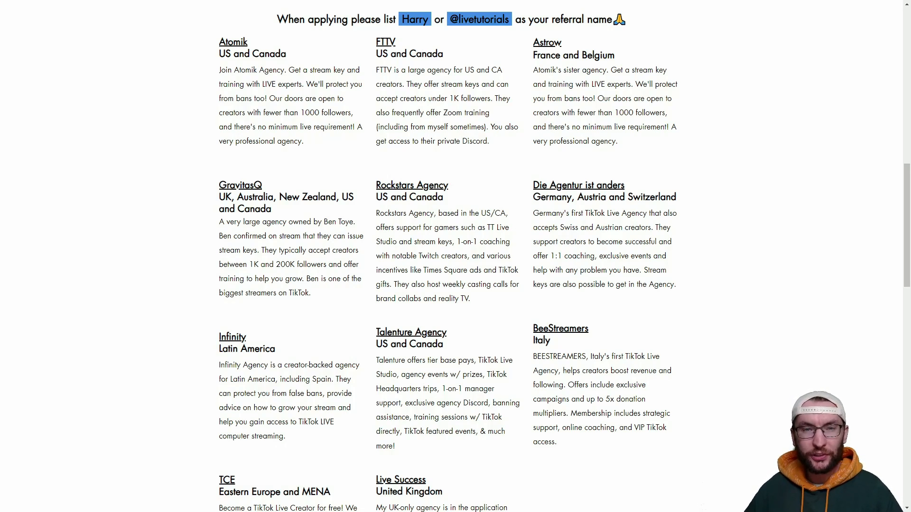
{"action": "scroll", "scroll_direction": "up", "scroll_amount": 3}
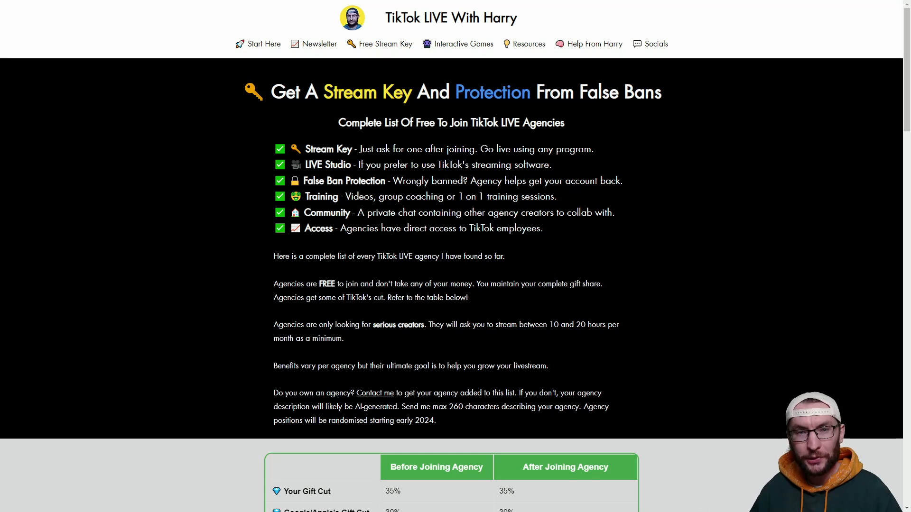
{"action": "scroll", "scroll_direction": "down", "scroll_amount": 3}
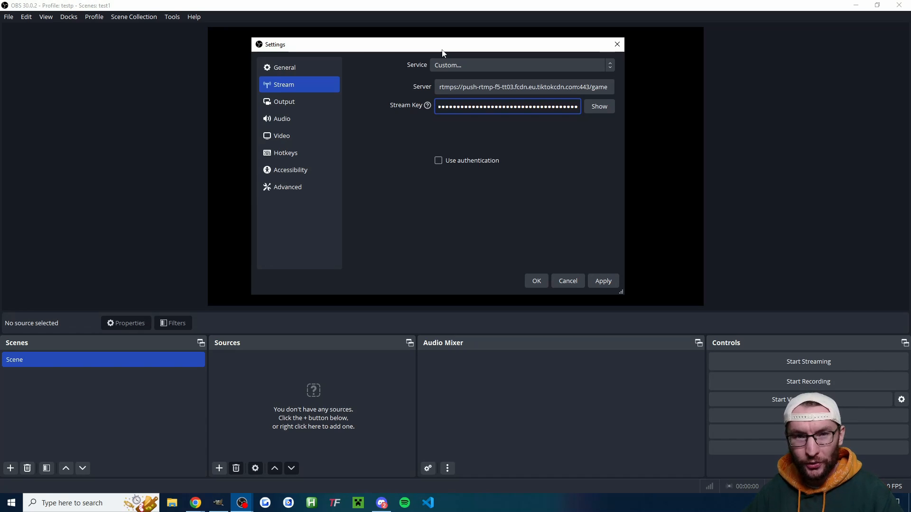
{"action": "mouse_move", "coordinate": [817, 107]}
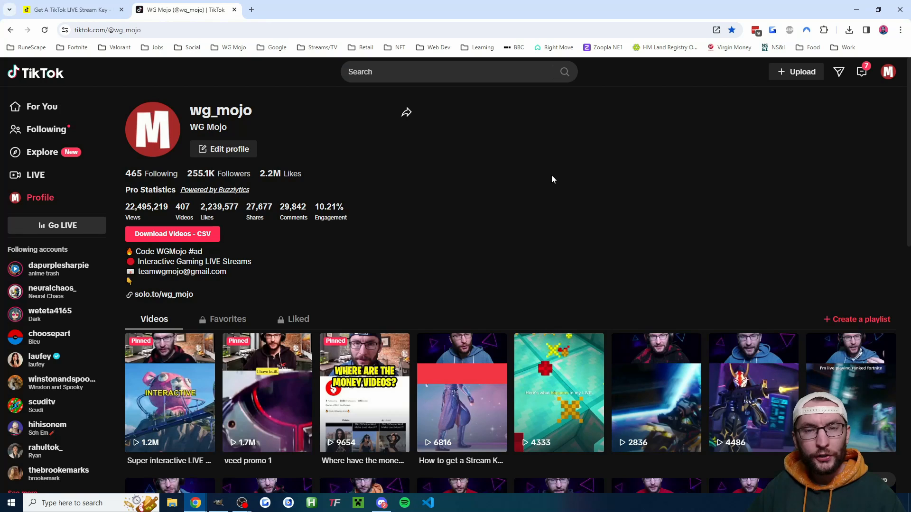
{"action": "mouse_move", "coordinate": [356, 143]}
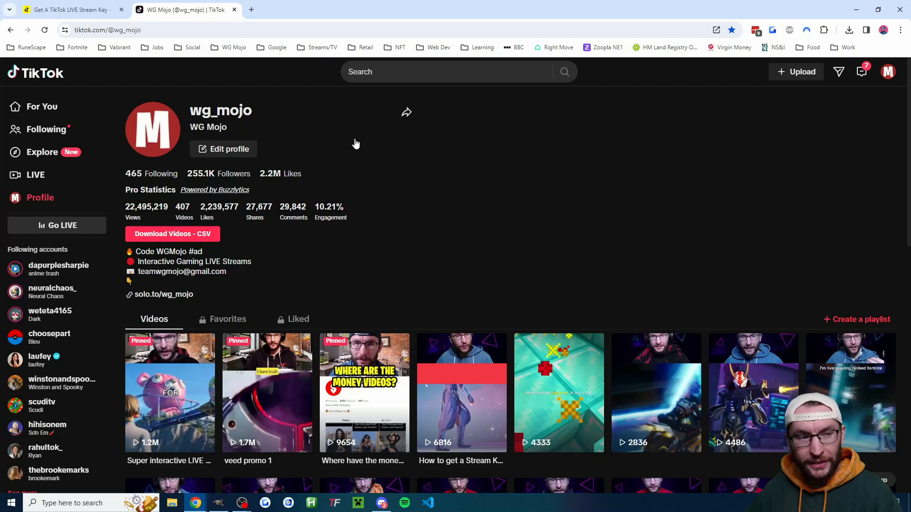
{"action": "mouse_move", "coordinate": [86, 231]}
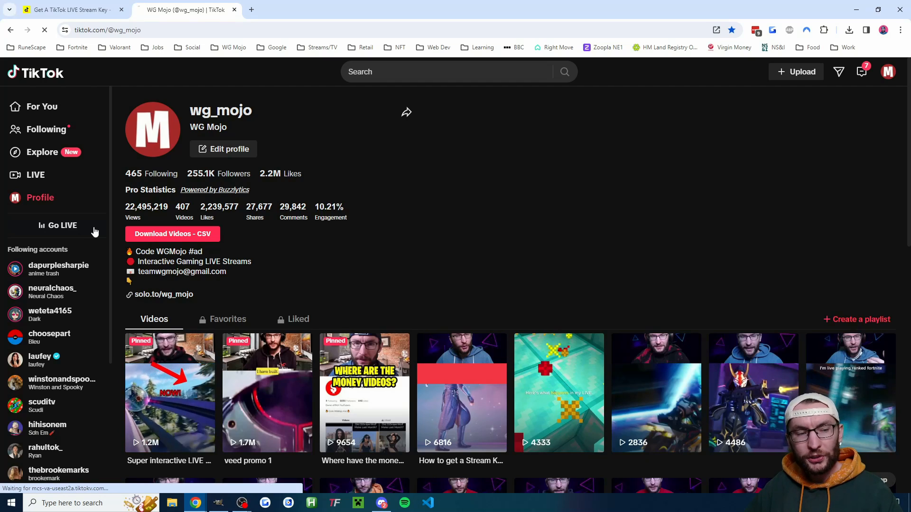
- Enter LIVE Center from the sidebar's Go LIVE and scroll to the Server URL section
{"action": "left_click", "coordinate": [62, 226]}
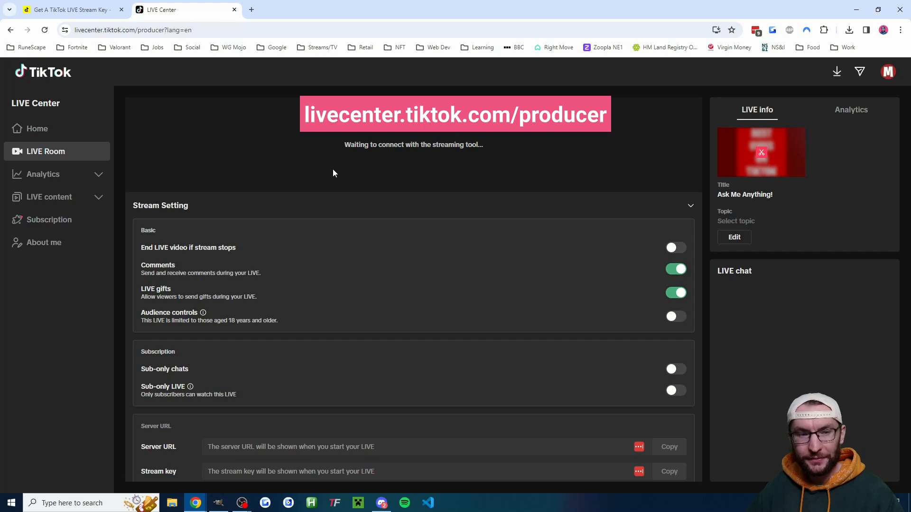
{"action": "scroll", "scroll_direction": "down", "scroll_amount": 3}
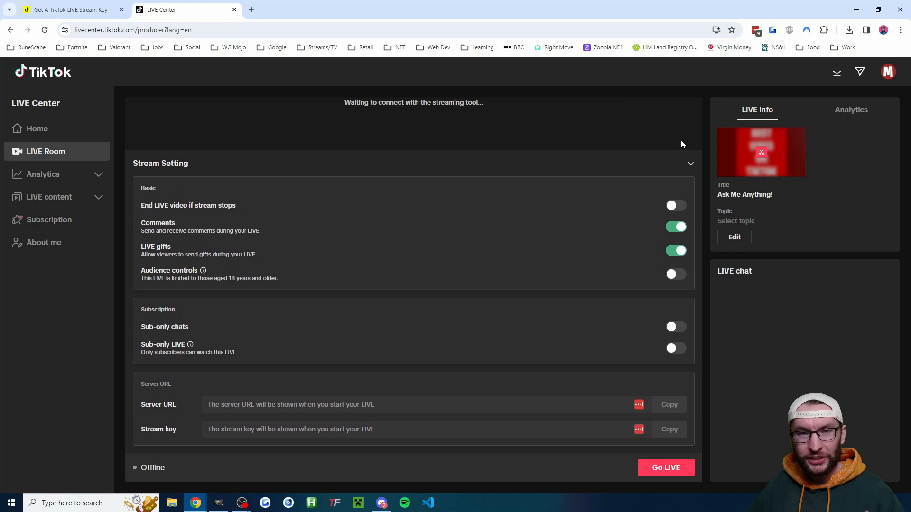
{"action": "mouse_move", "coordinate": [705, 265]}
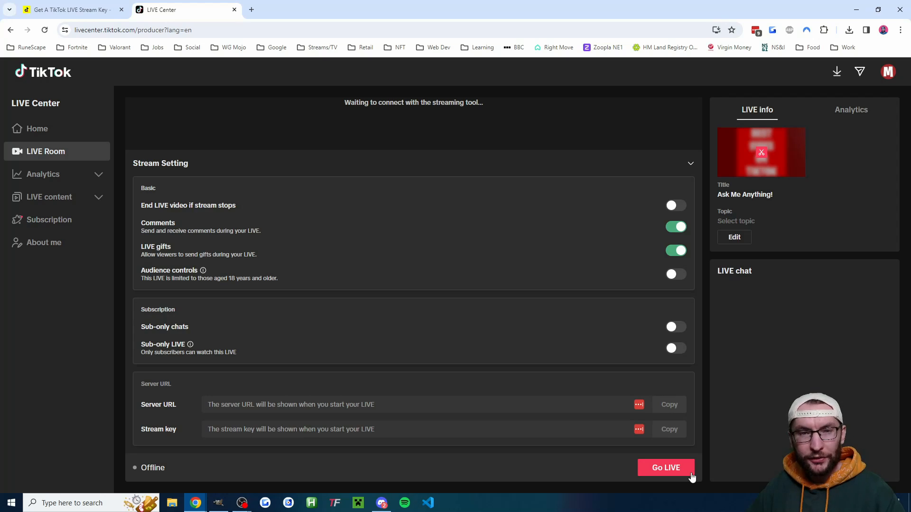
- Start a LIVE with the Chat & Interview topic and Auto screenshot cover, then Save & Go LIVE
{"action": "left_click", "coordinate": [733, 237]}
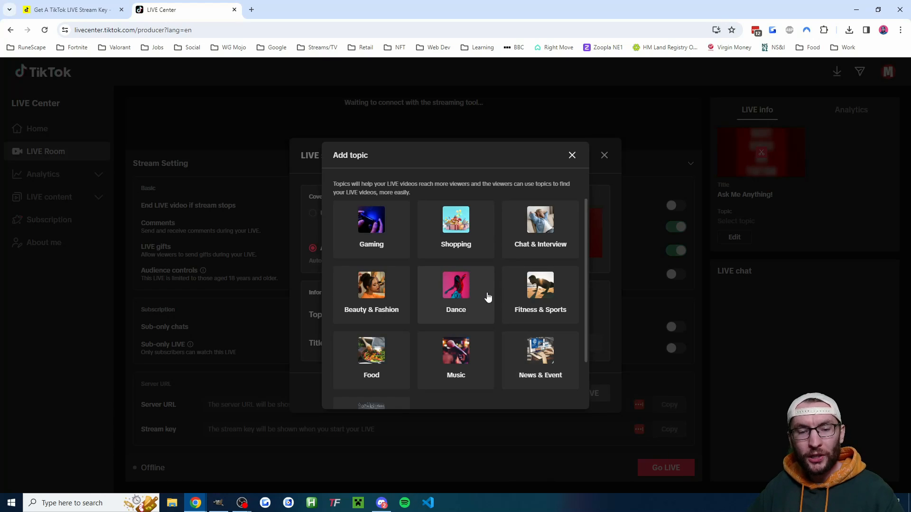
{"action": "mouse_move", "coordinate": [505, 270]}
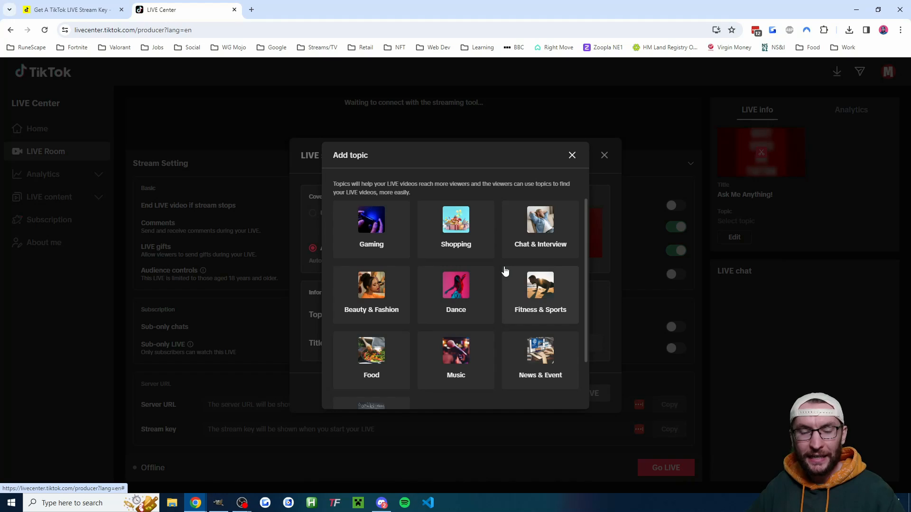
{"action": "left_click", "coordinate": [539, 227]}
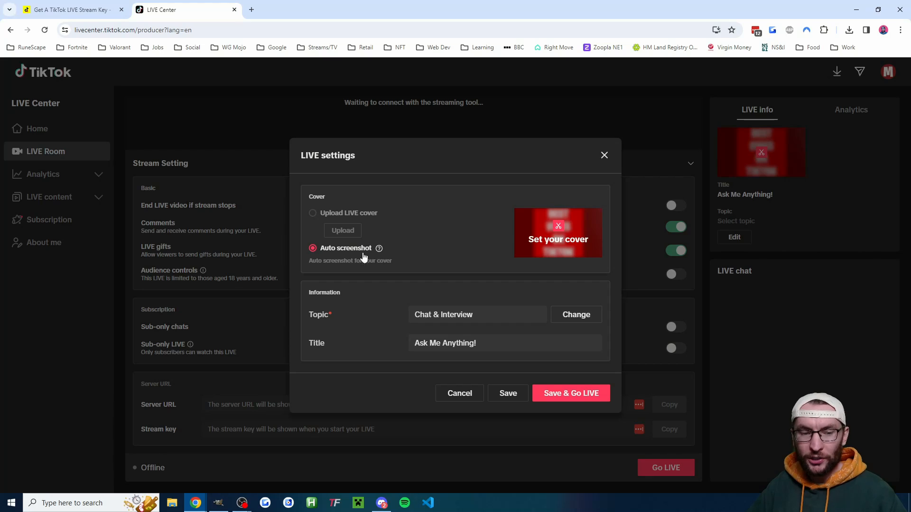
{"action": "left_click", "coordinate": [482, 342]}
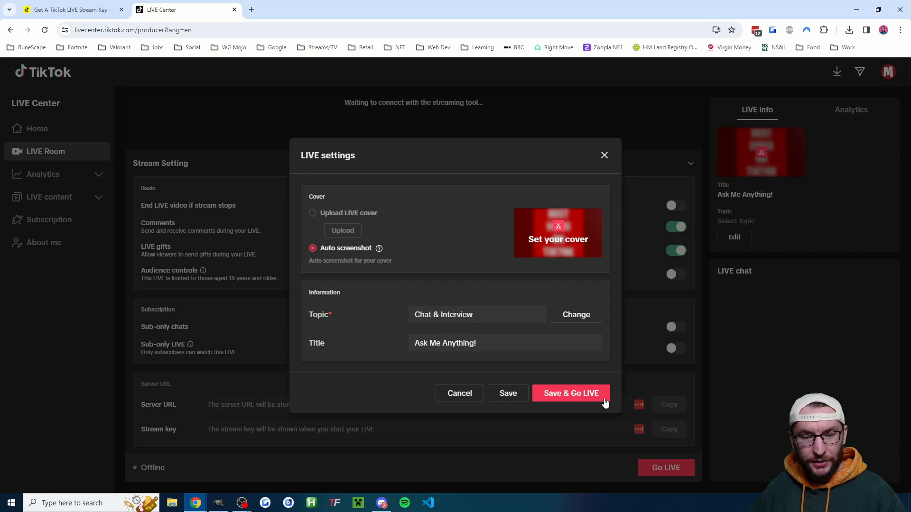
{"action": "left_click", "coordinate": [570, 393]}
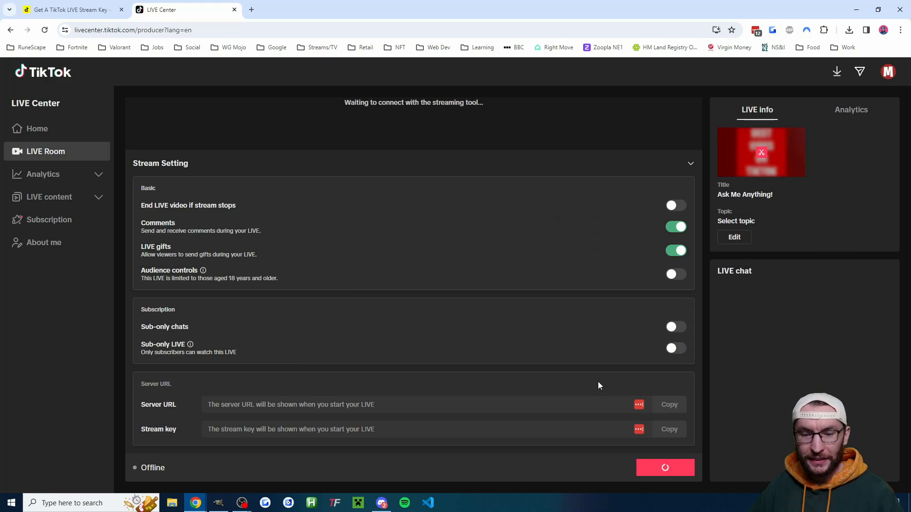
- Copy the stream's Server URL from the Stream Setting section
{"action": "left_click", "coordinate": [664, 468]}
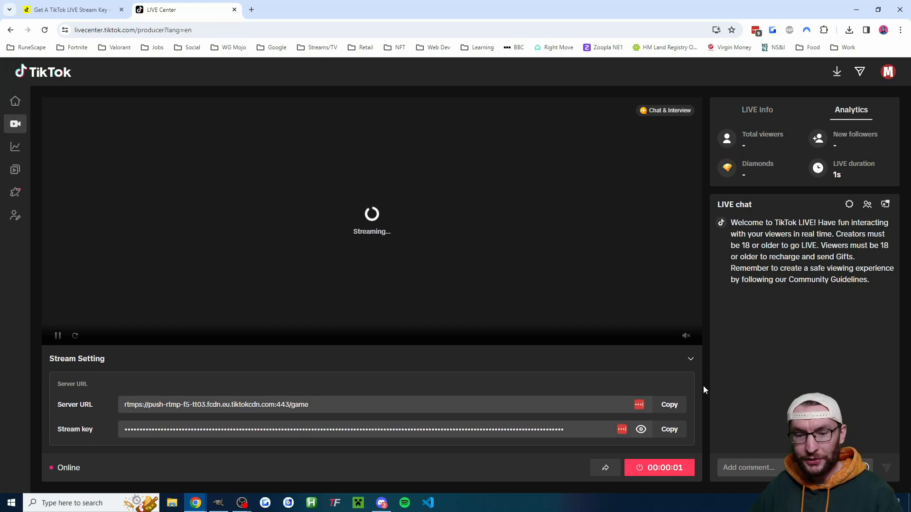
{"action": "mouse_move", "coordinate": [673, 353]}
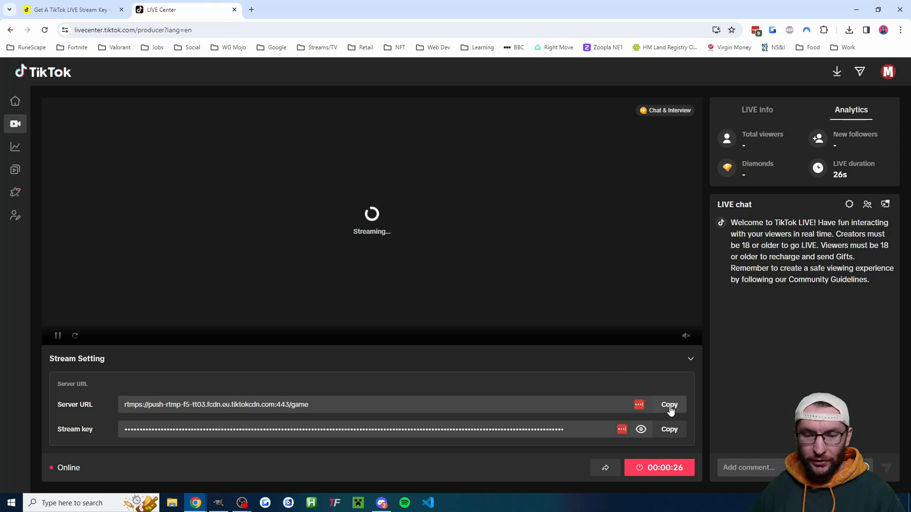
{"action": "left_click", "coordinate": [668, 404]}
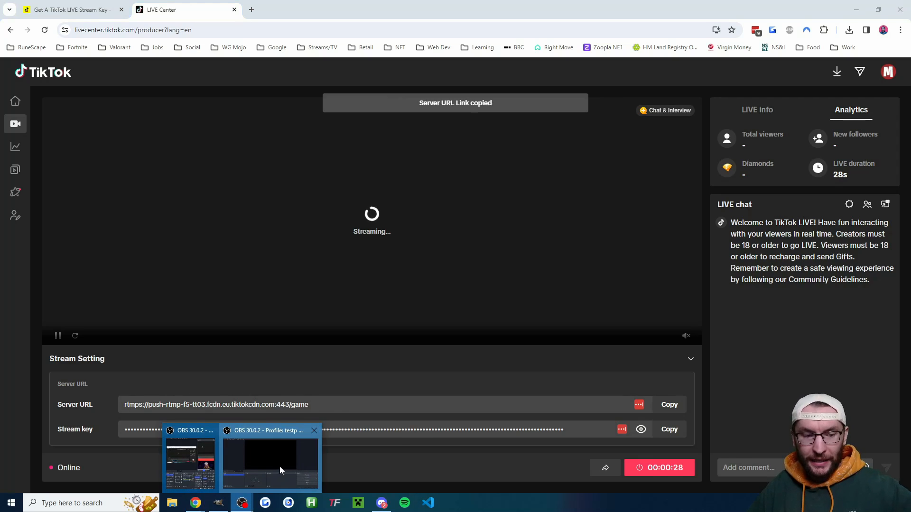
- Set OBS stream service to Custom with server rtmps://push-rtmp-f5-tt03.fcdn.eu.tiktokcdn.com:443/game
{"action": "left_click", "coordinate": [271, 459]}
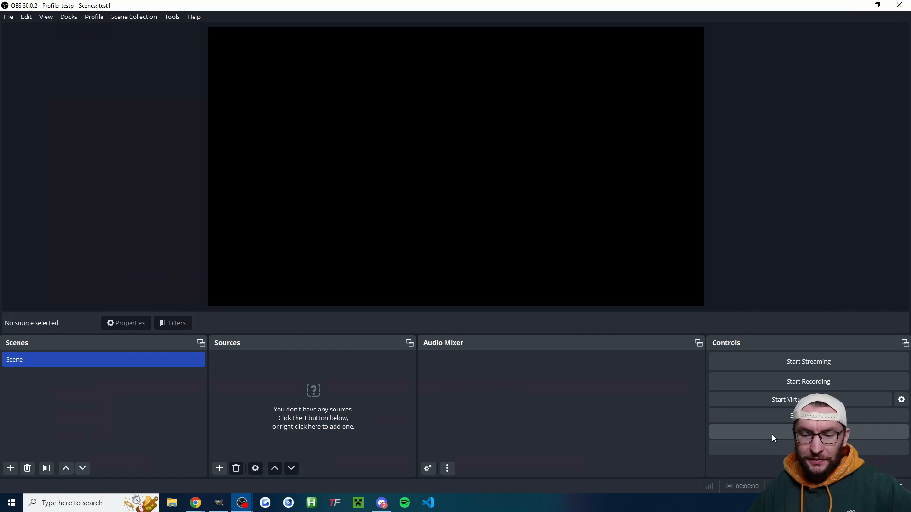
{"action": "left_click", "coordinate": [902, 400]}
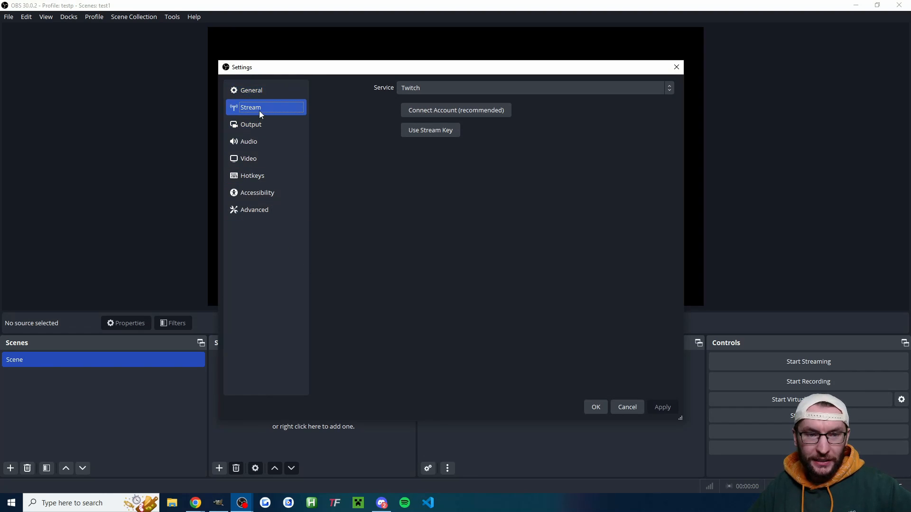
{"action": "left_click", "coordinate": [532, 87]}
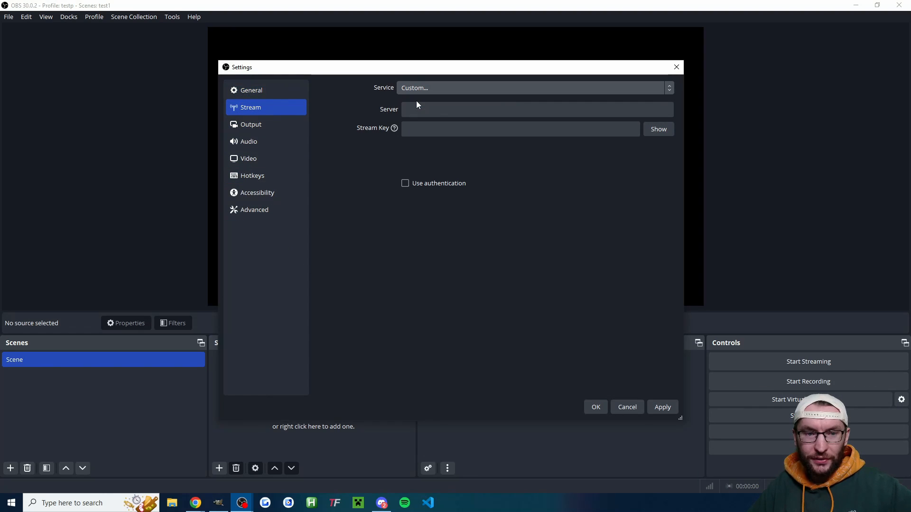
{"action": "type", "text": "rtmps://push-rtmp-f5-tt03.fcdn.eu.tiktokcdn.com:443/game"}
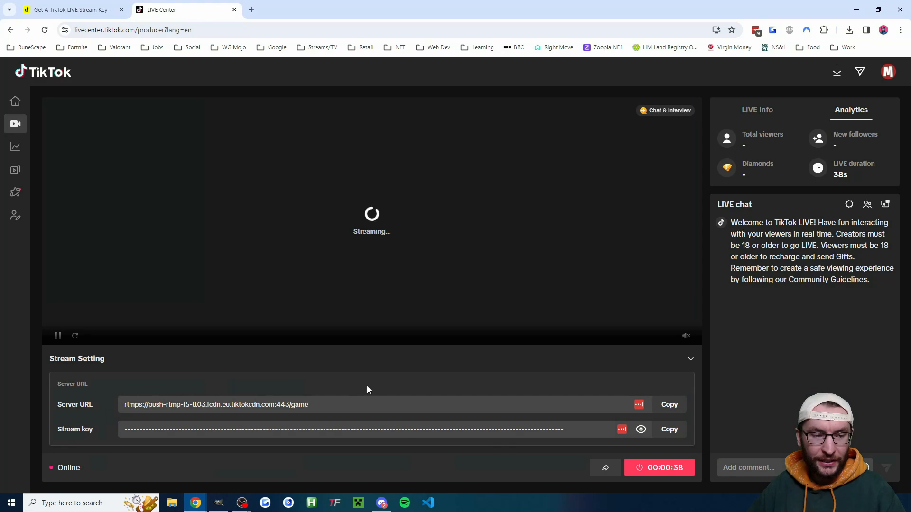
- Copy the stream key from LIVE Center into OBS and confirm the settings
{"action": "left_click", "coordinate": [669, 429]}
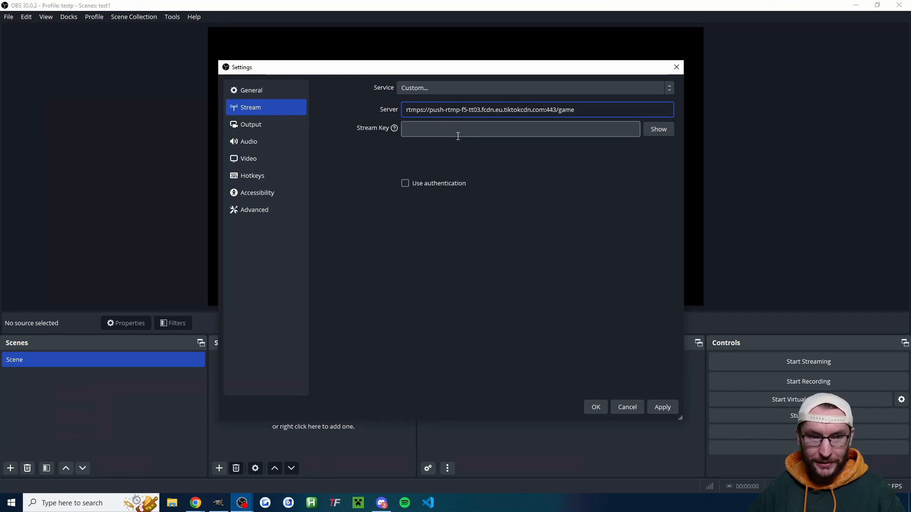
{"action": "left_click", "coordinate": [595, 407]}
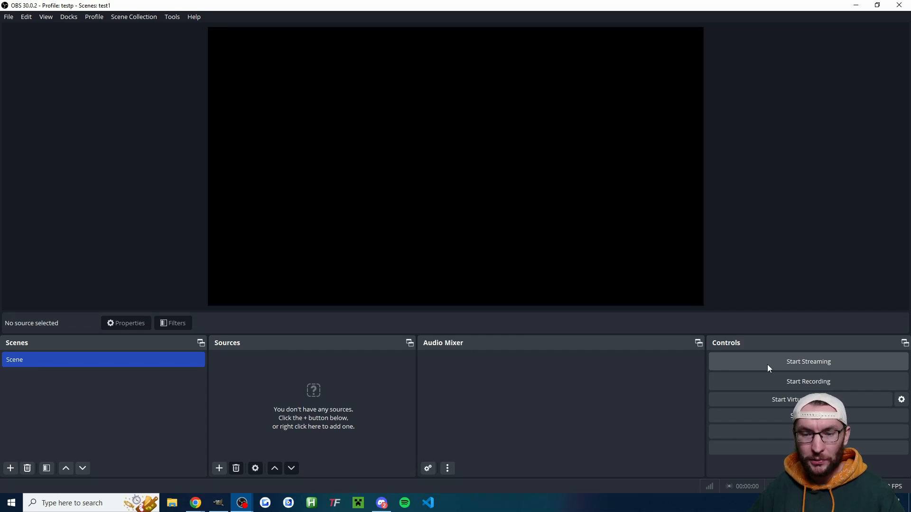
{"action": "mouse_move", "coordinate": [186, 503]}
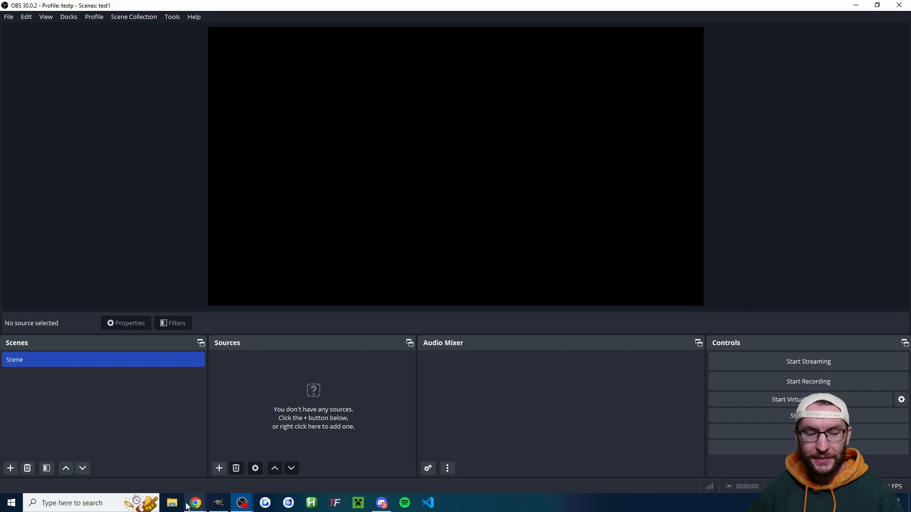
{"action": "left_click", "coordinate": [194, 503]}
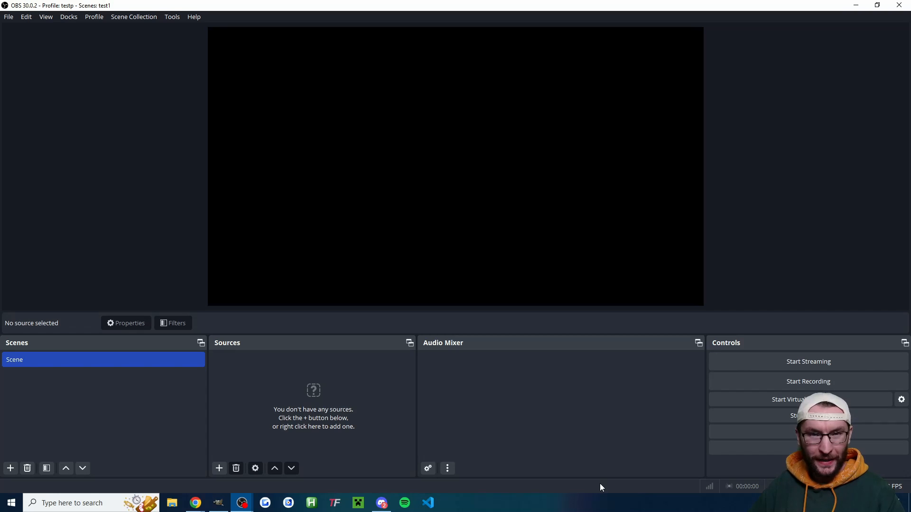
- Add a custom Streamlabs destination named 'TikTok LIVE' with TikTok's rtmps server and stream key, then save
{"action": "left_click", "coordinate": [449, 503]}
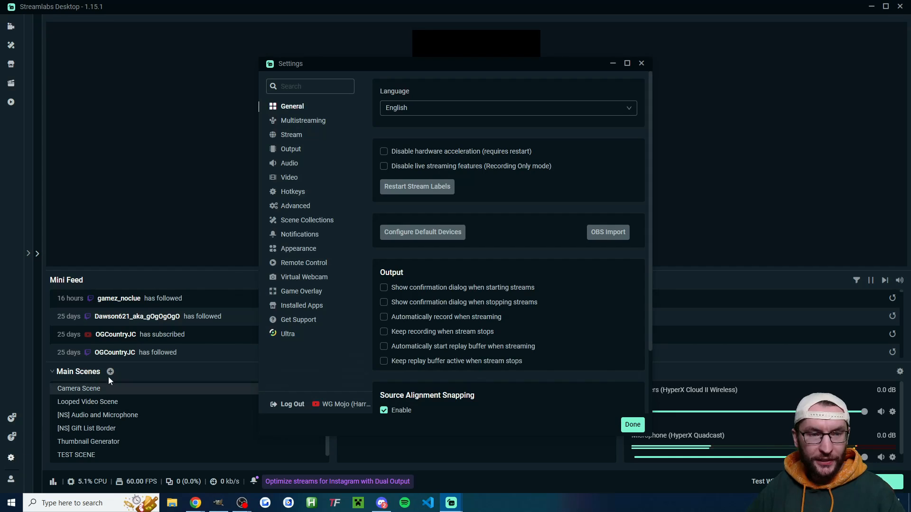
{"action": "left_click", "coordinate": [292, 133]}
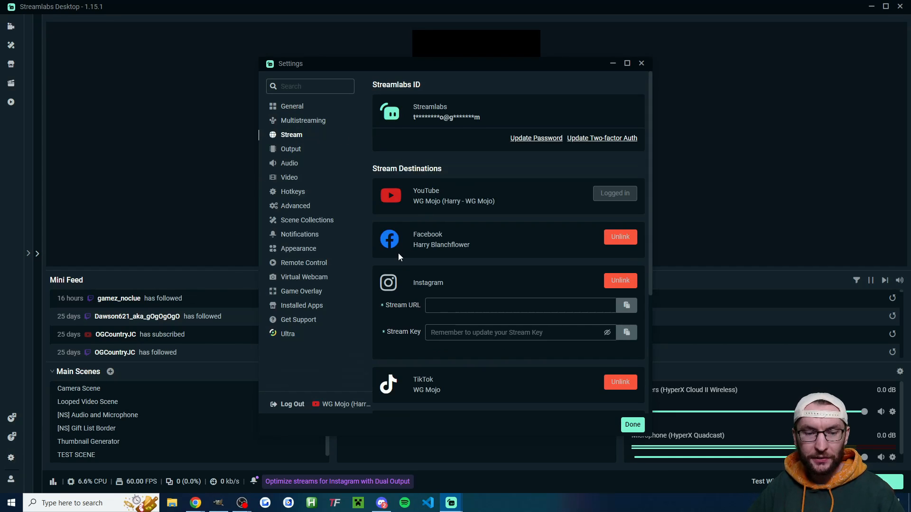
{"action": "scroll", "scroll_direction": "down", "scroll_amount": 3}
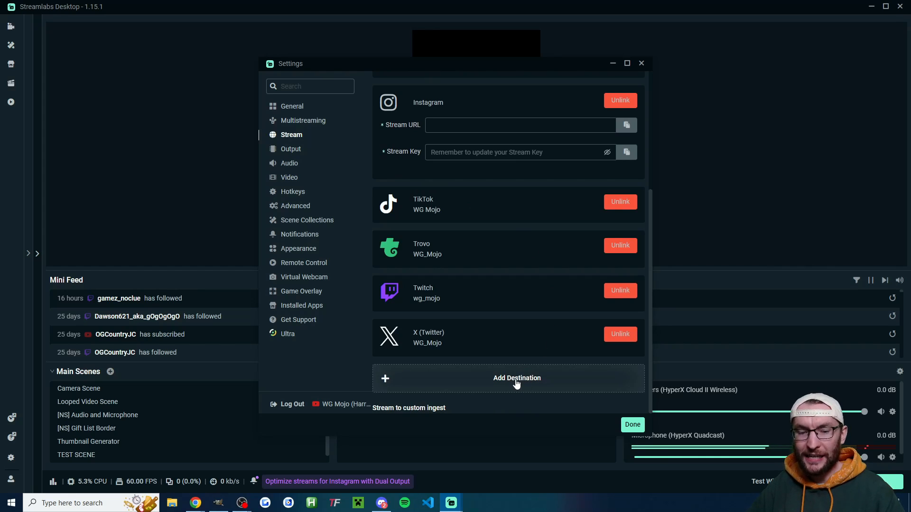
{"action": "left_click", "coordinate": [517, 378]}
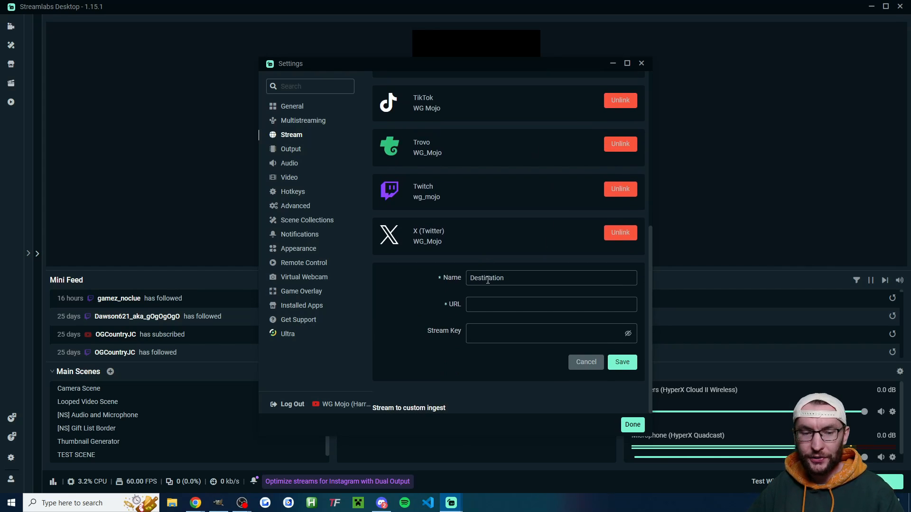
{"action": "type", "text": "TikTok LIVE"}
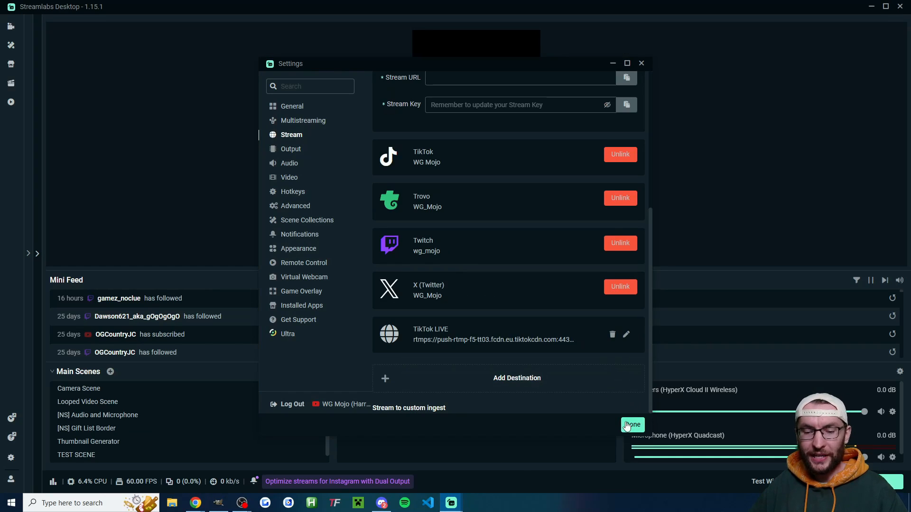
{"action": "left_click", "coordinate": [632, 425]}
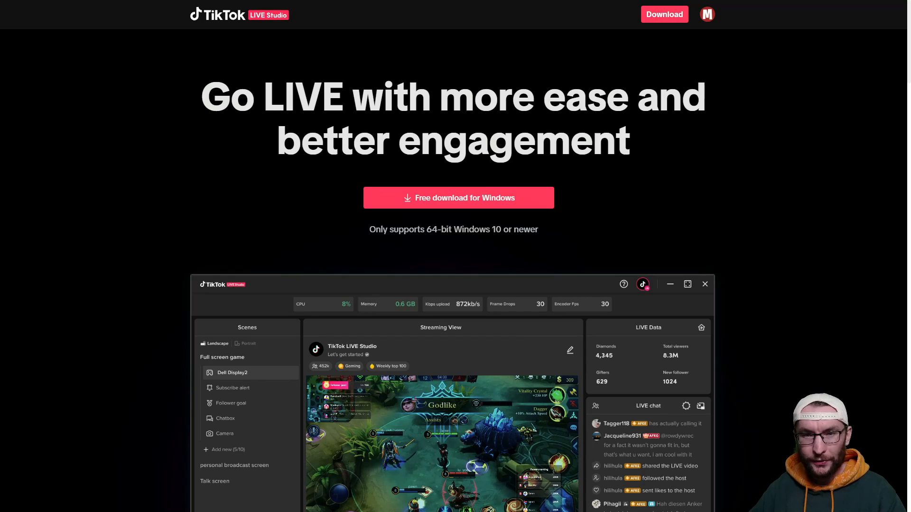
- Check the Gaming LIVE access page shows LIVE on PC or console and LIVE Studio as Active
{"action": "left_click", "coordinate": [411, 9]}
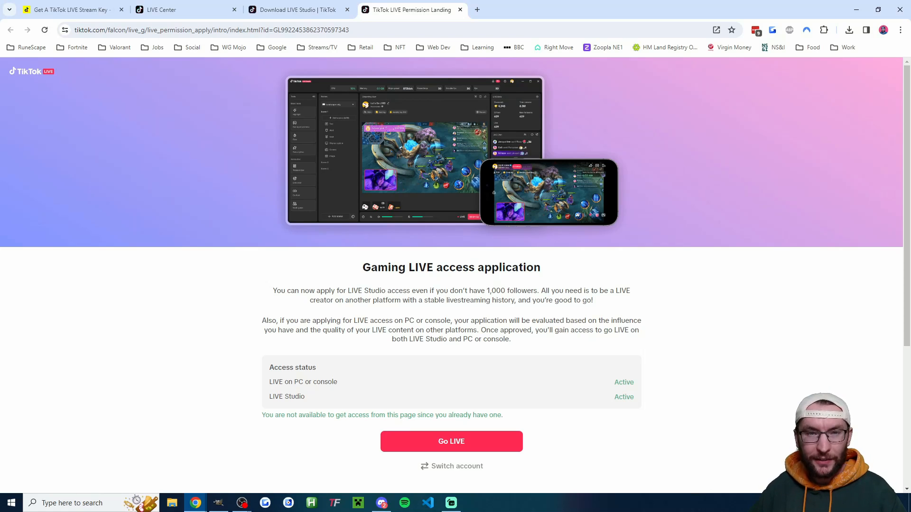